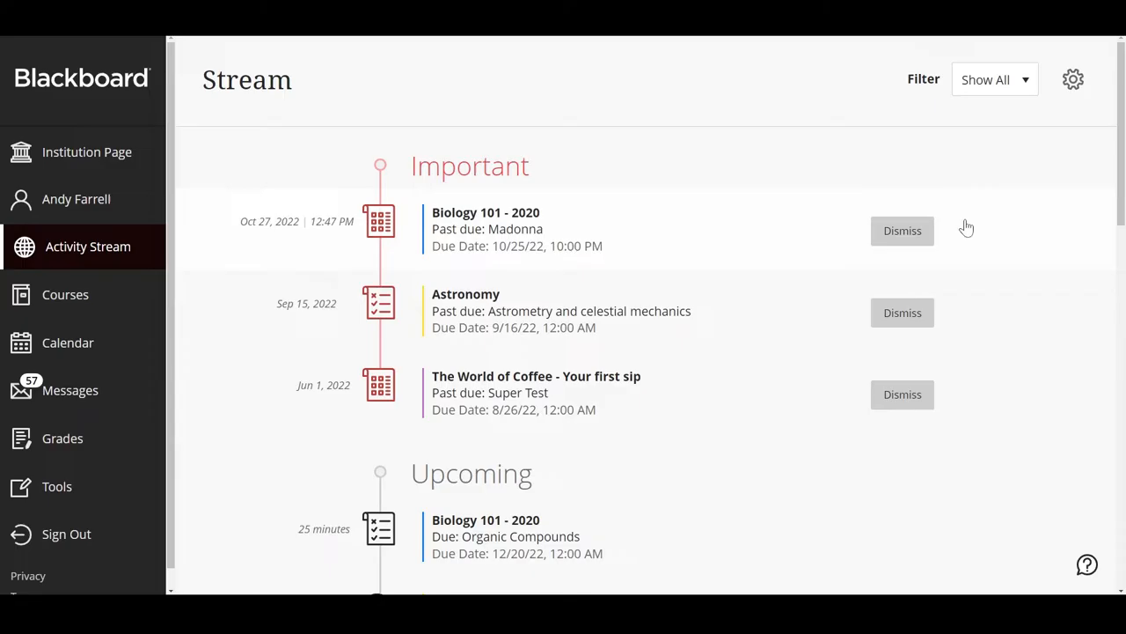
Scroll past the Important items to the Upcoming and Today sections of the stream
scroll(down, 3)
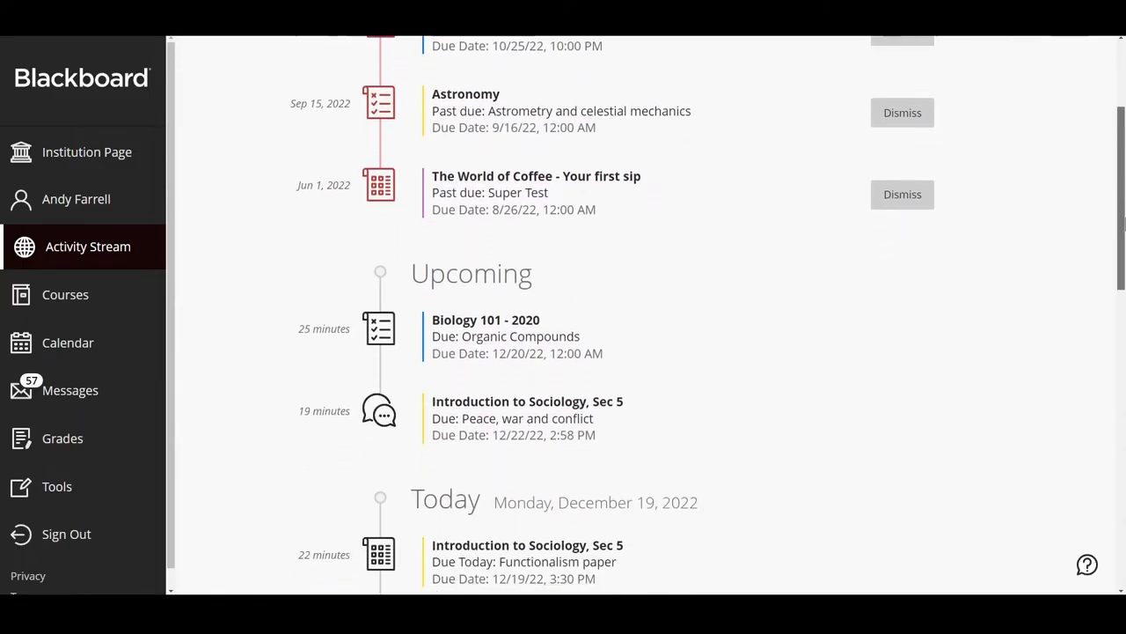
scroll(down, 3)
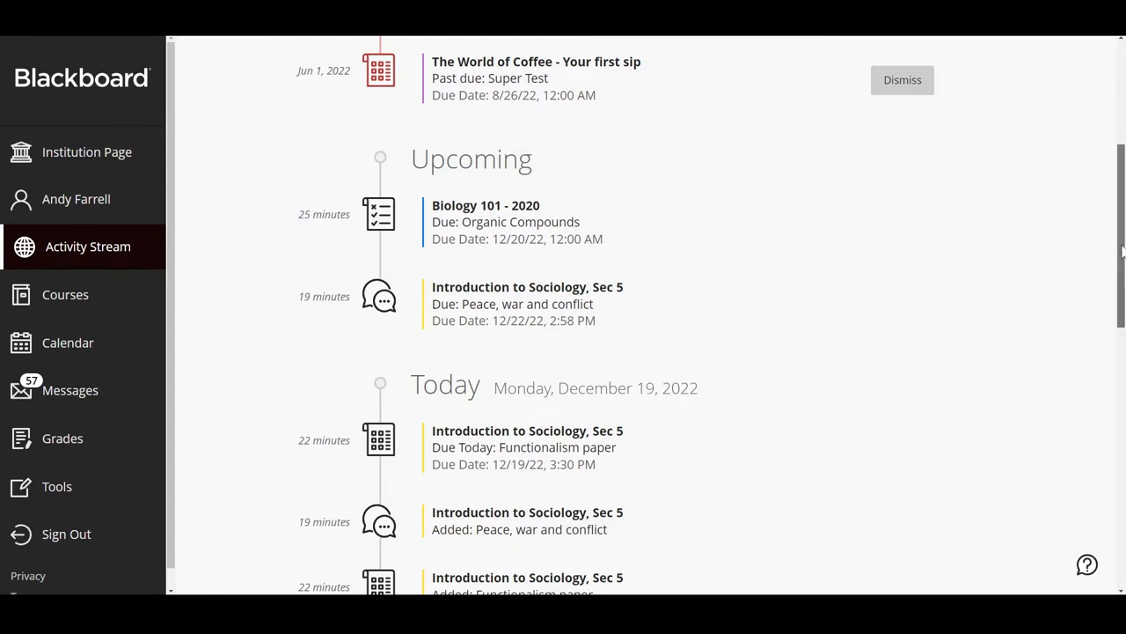
Scroll down to the Recent section showing announcements and the posted attendance grade
scroll(down, 3)
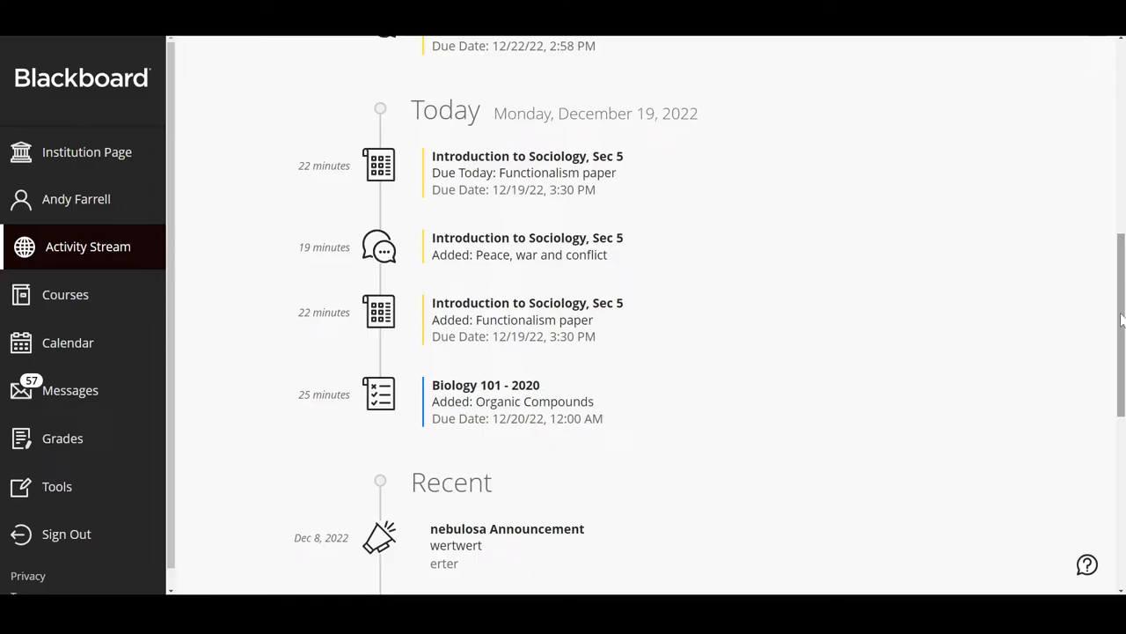
mouse_move(1120, 308)
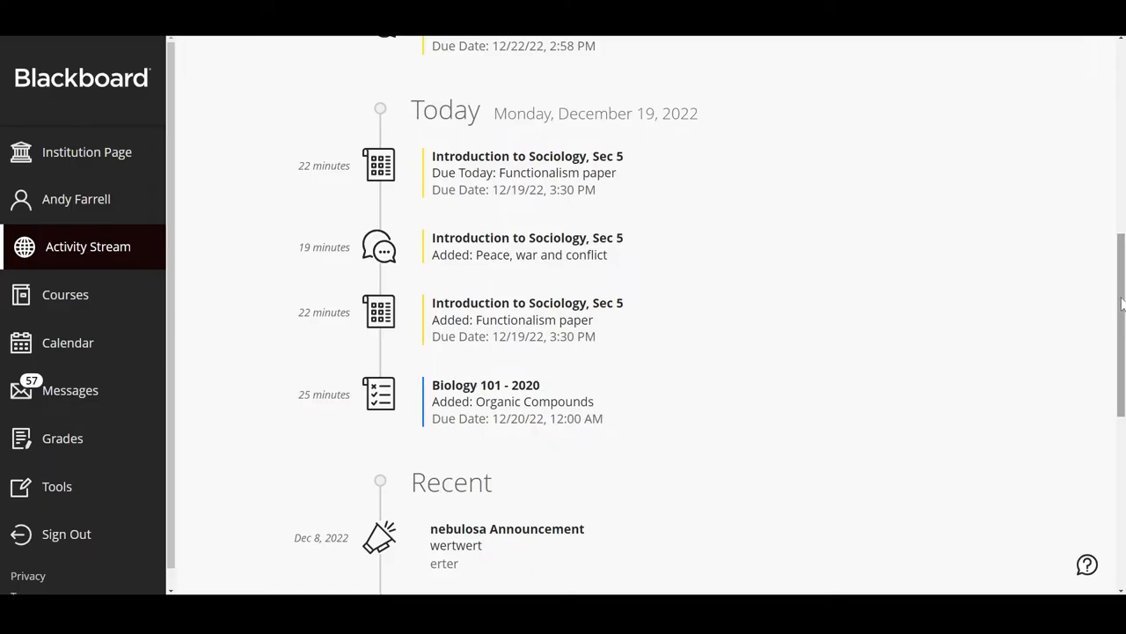
scroll(down, 3)
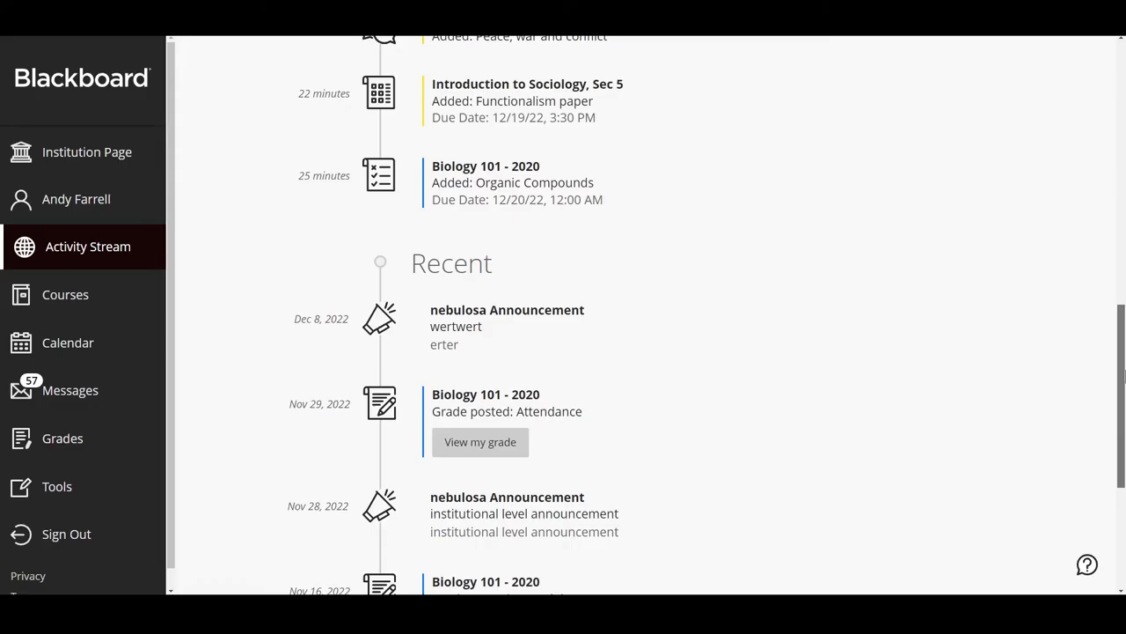
Return to the stream top, show the Filter options, then open Stream notification settings
scroll(down, 3)
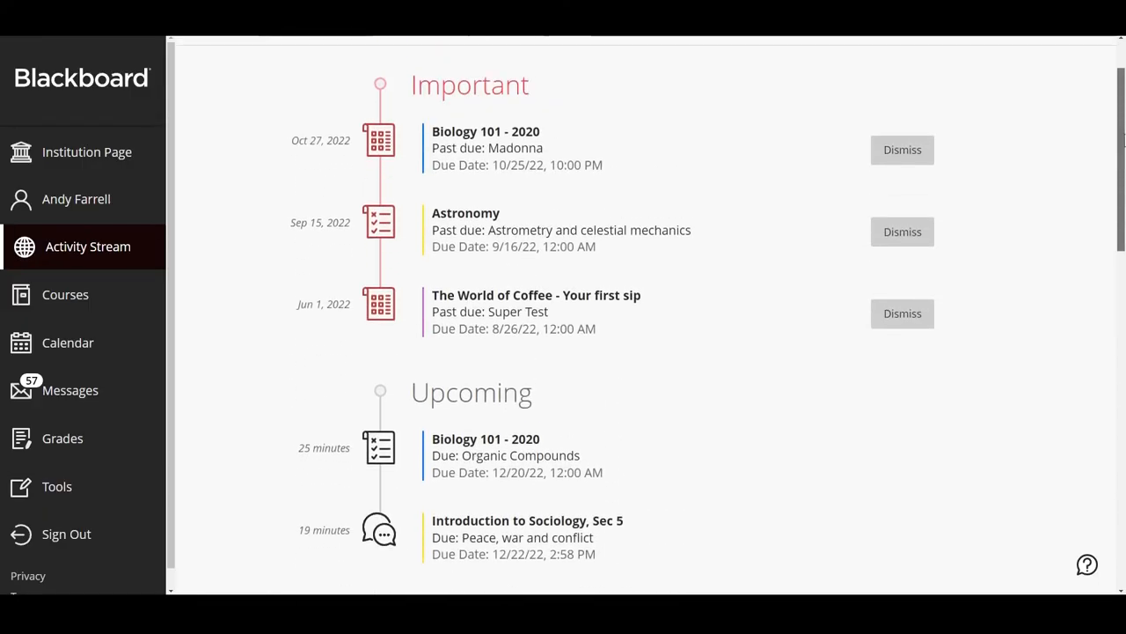
click(994, 80)
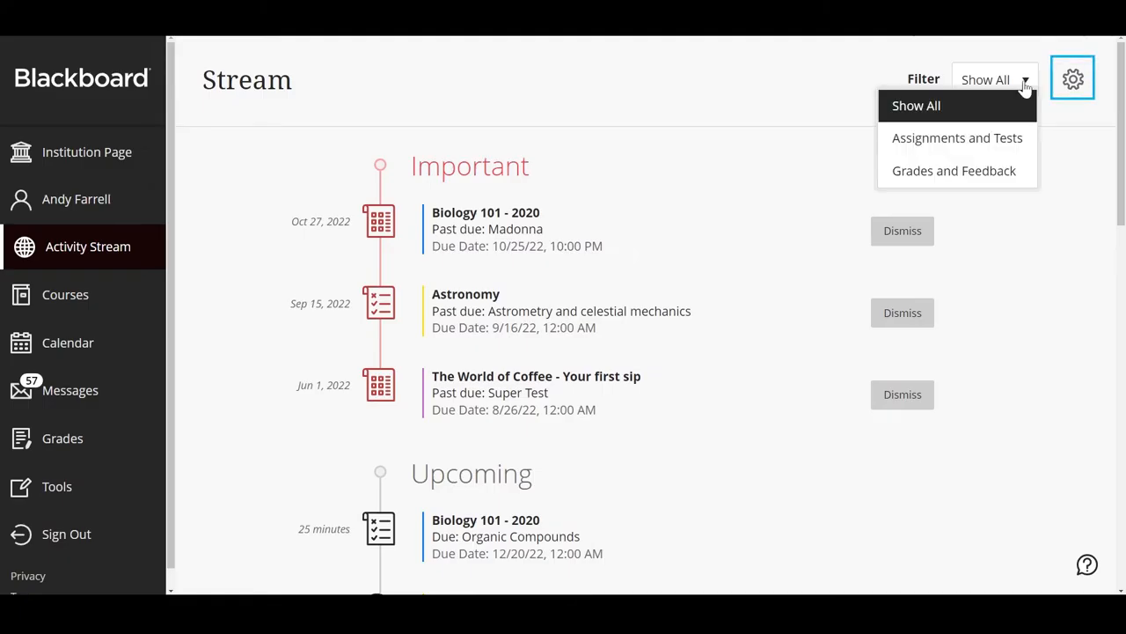
click(1072, 78)
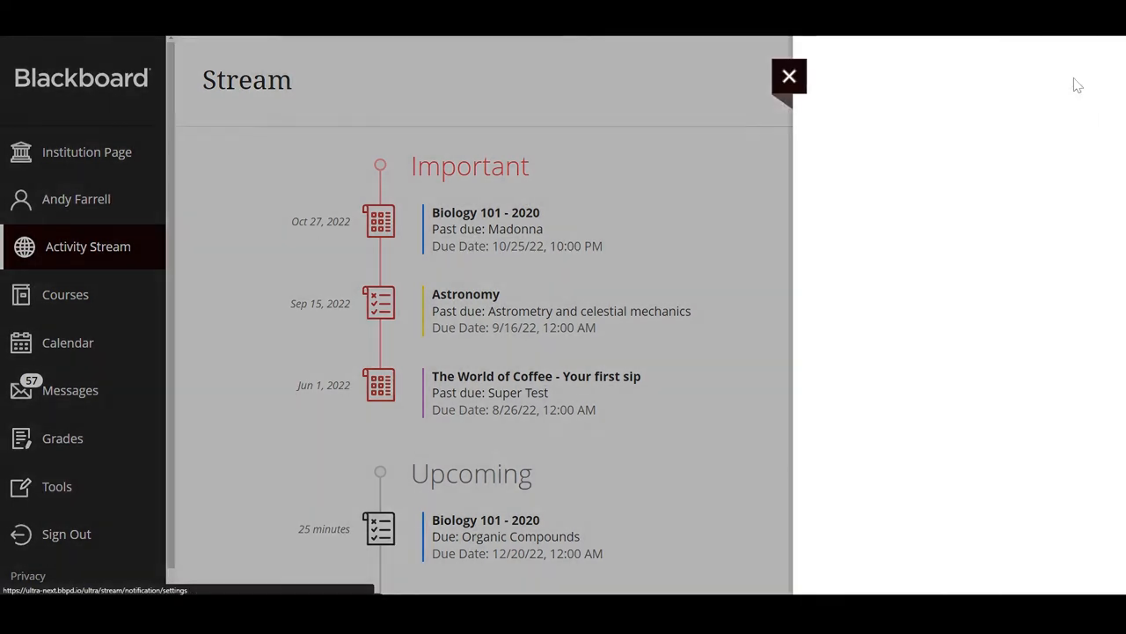